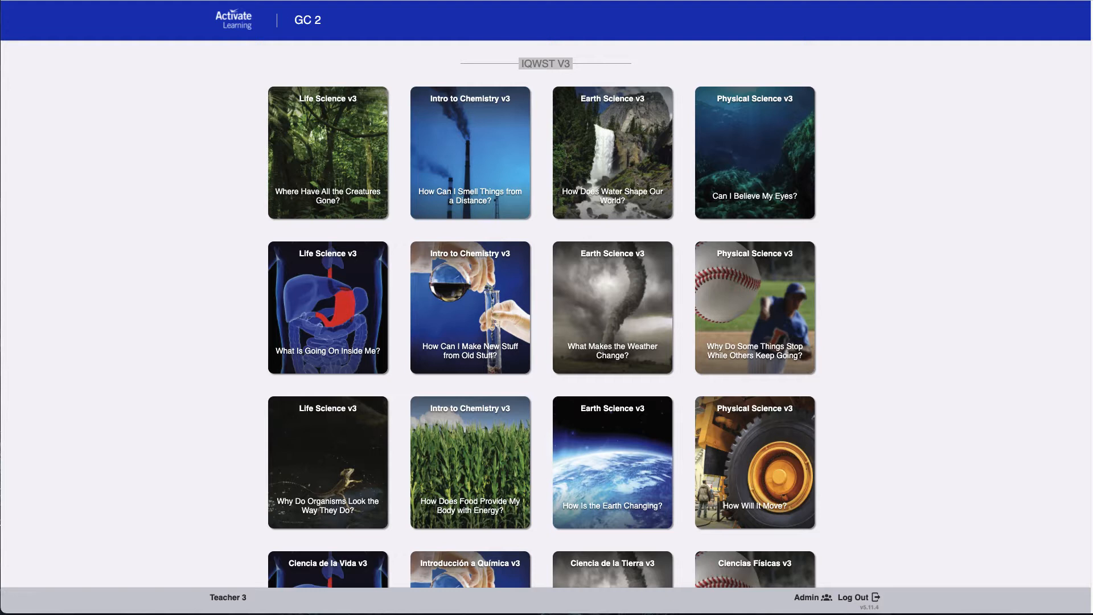
mouse_move(599, 240)
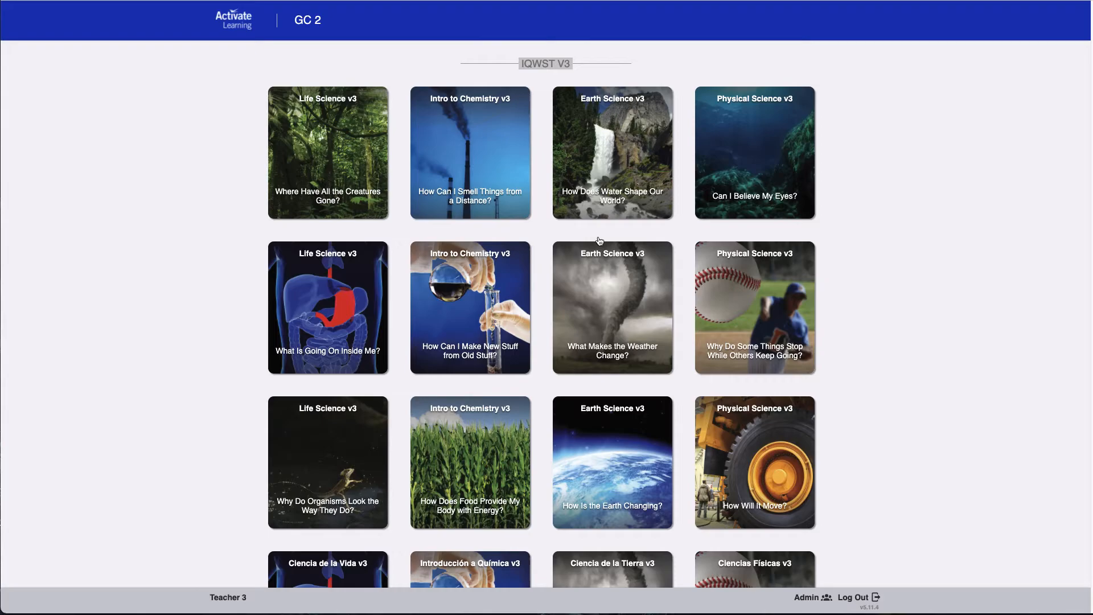
Step: Open the Earth Science v3 unit 'What Makes the Weather Change?' from the IQWST grid
click(612, 307)
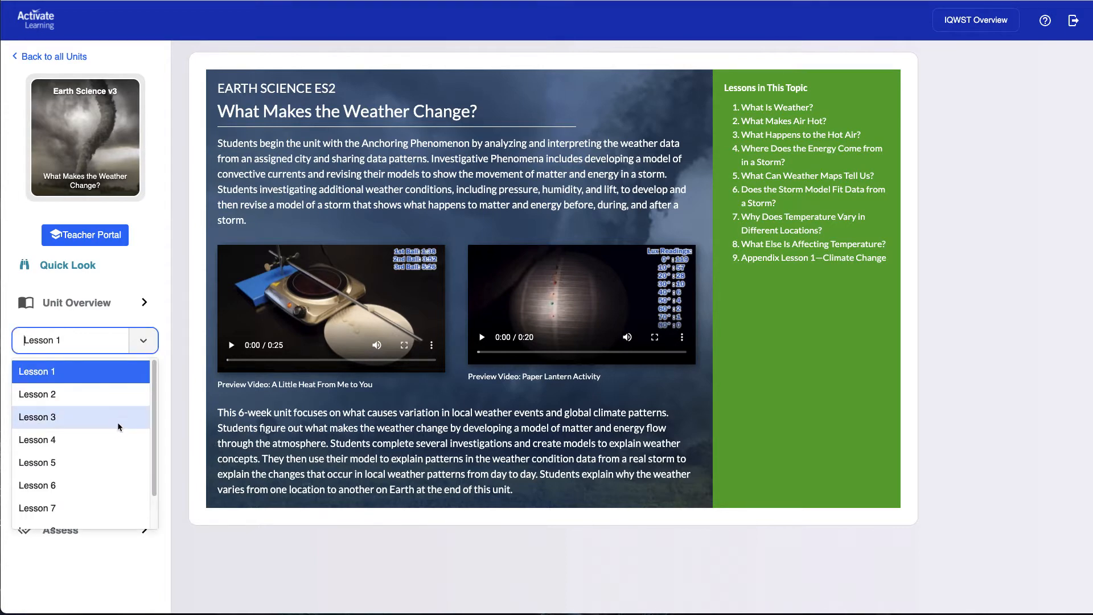
Step: Choose Lesson 3 and start an assignment for New GC Class
click(36, 416)
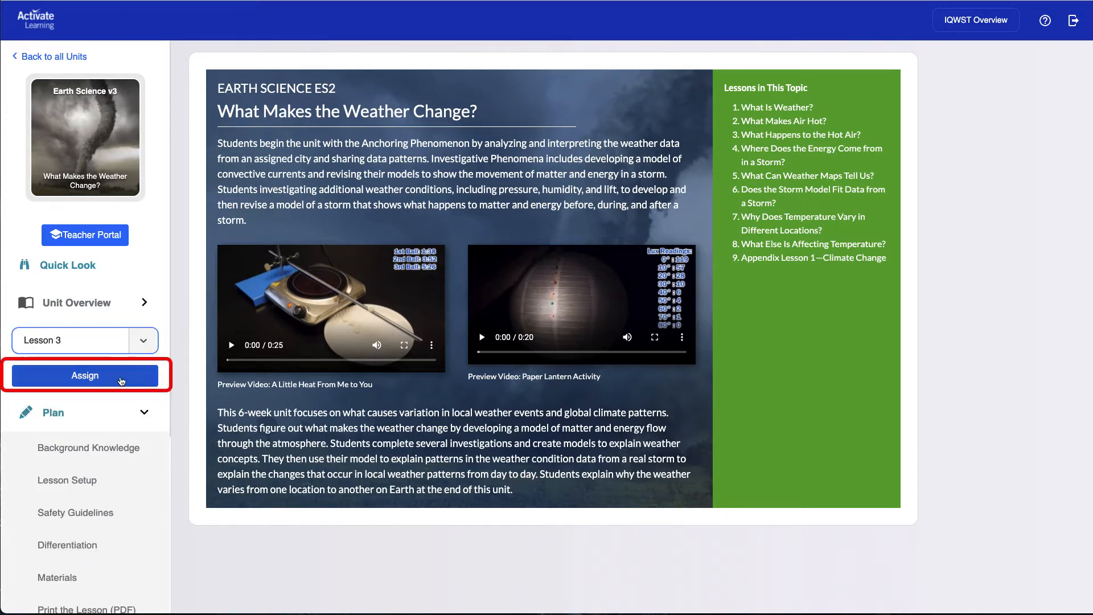
click(84, 375)
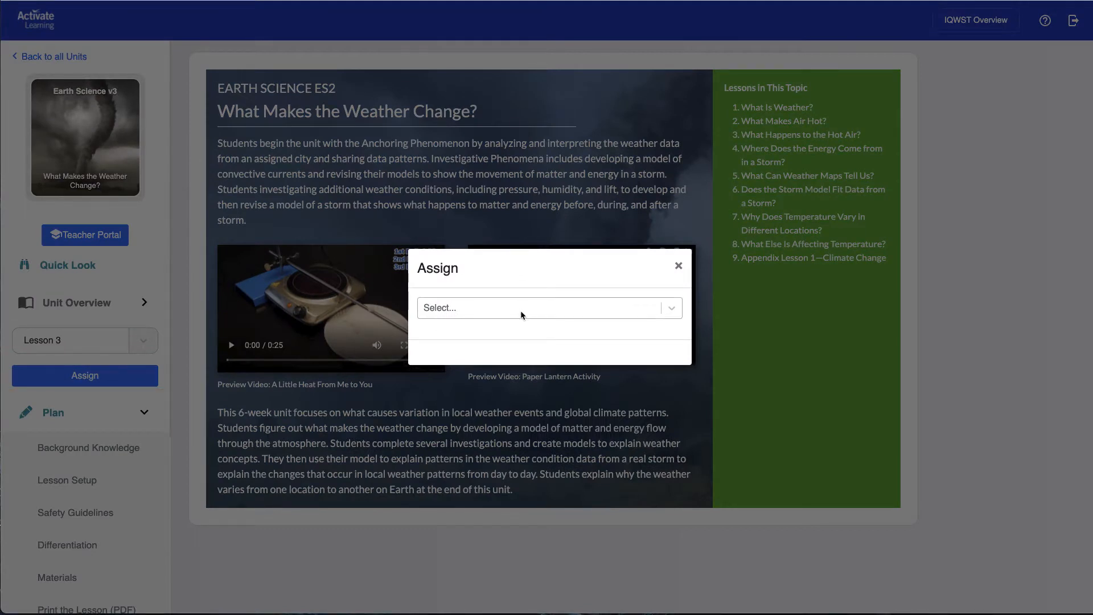
click(549, 307)
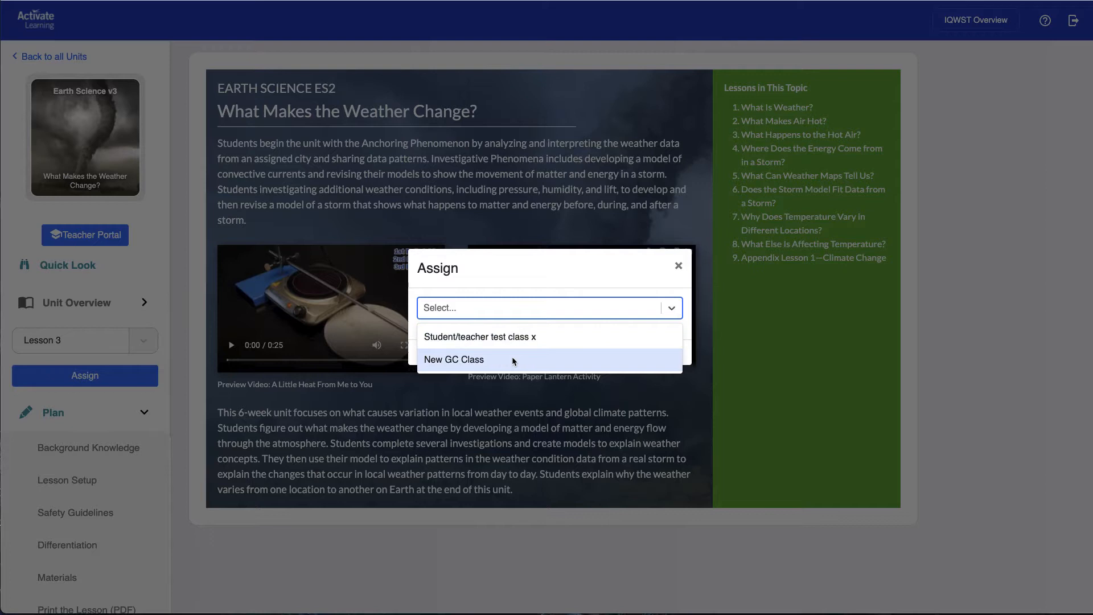
click(453, 359)
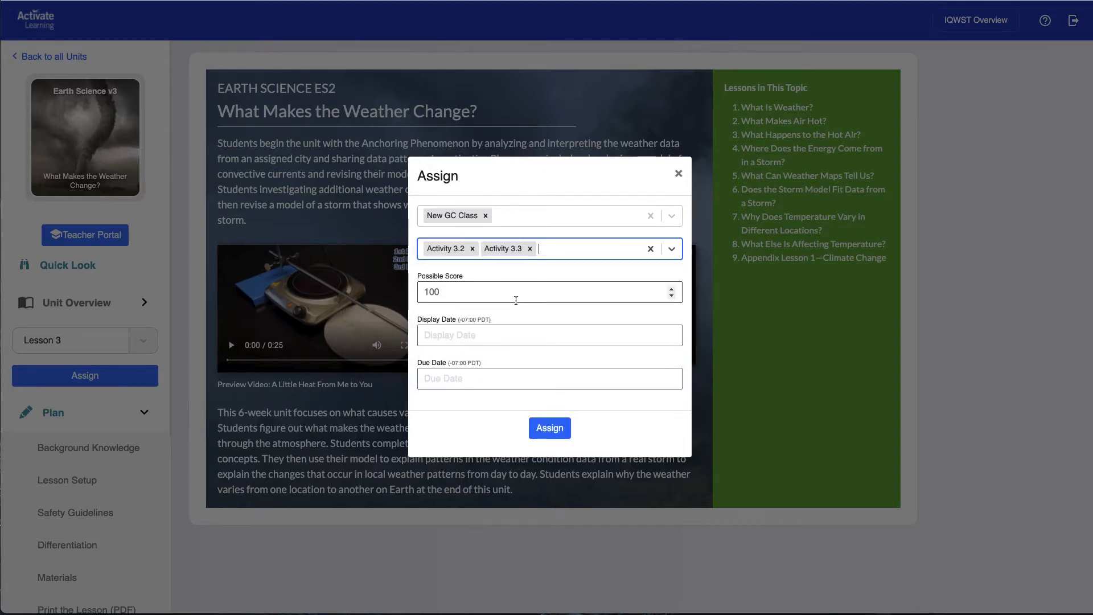
Step: Set the display date to Oct 11 and due date to Oct 15, then assign the activities
click(549, 335)
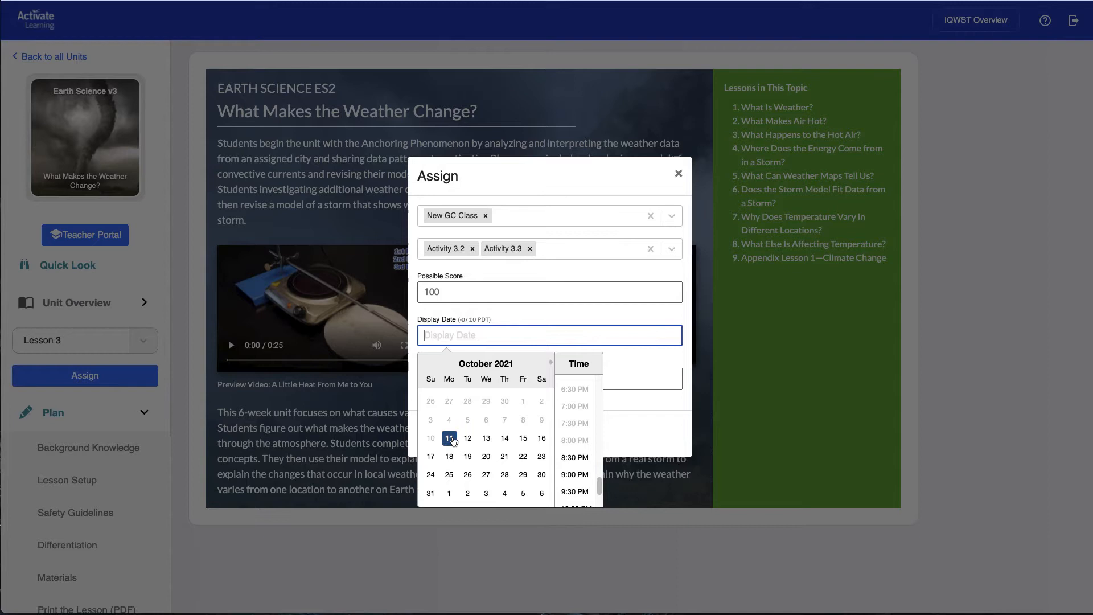
click(575, 457)
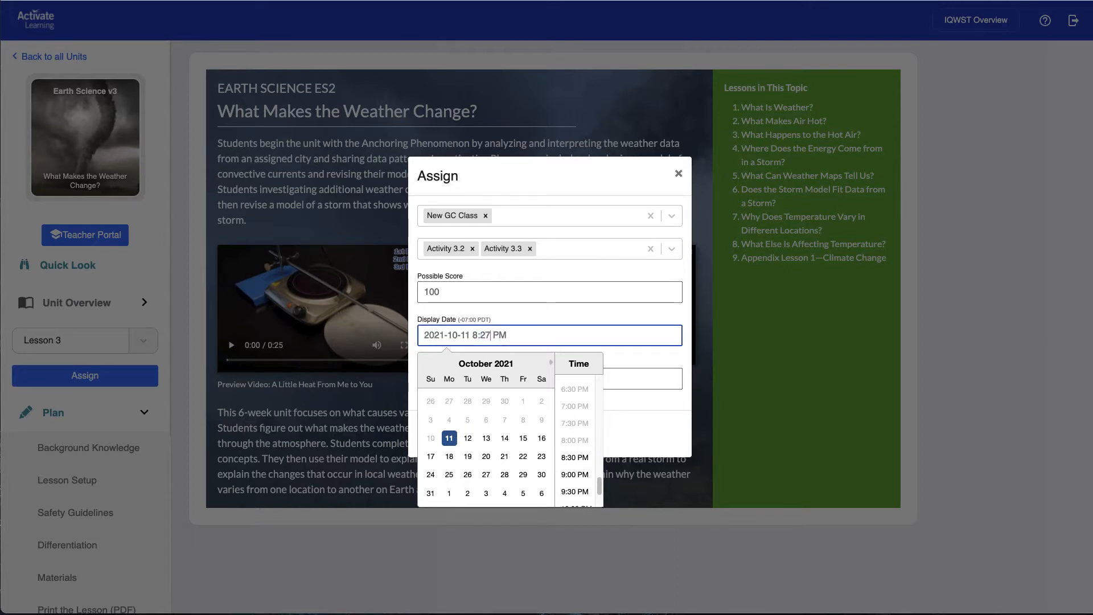
click(536, 319)
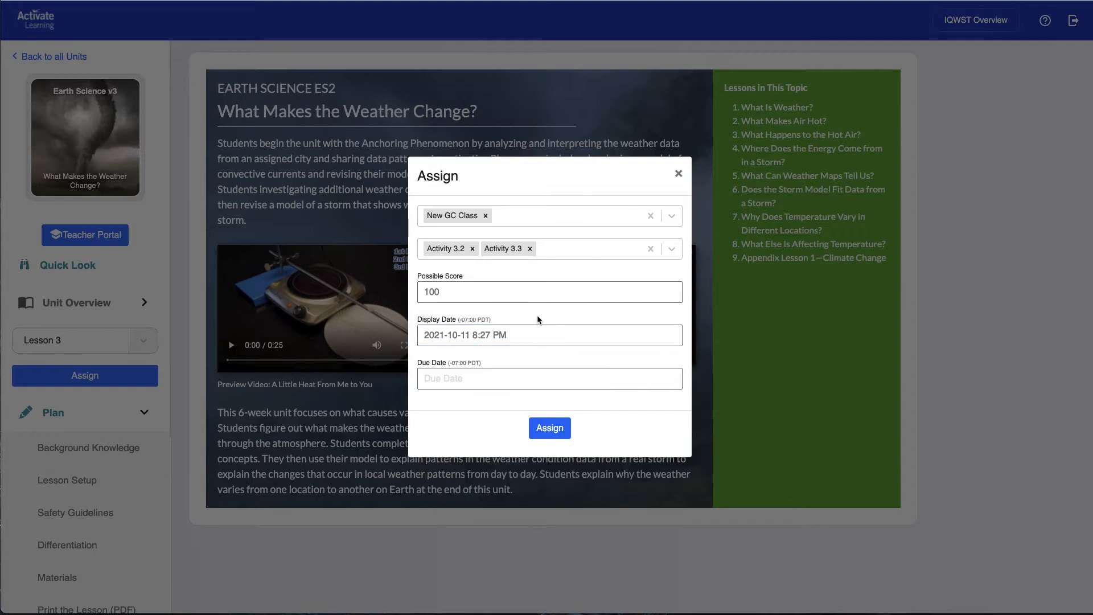
click(548, 378)
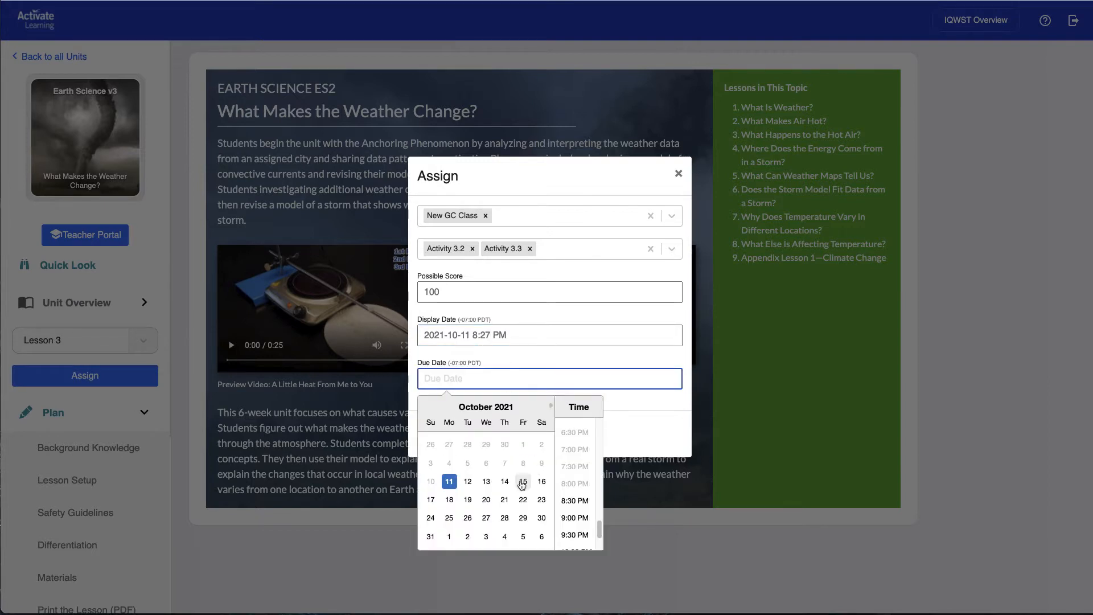
click(522, 480)
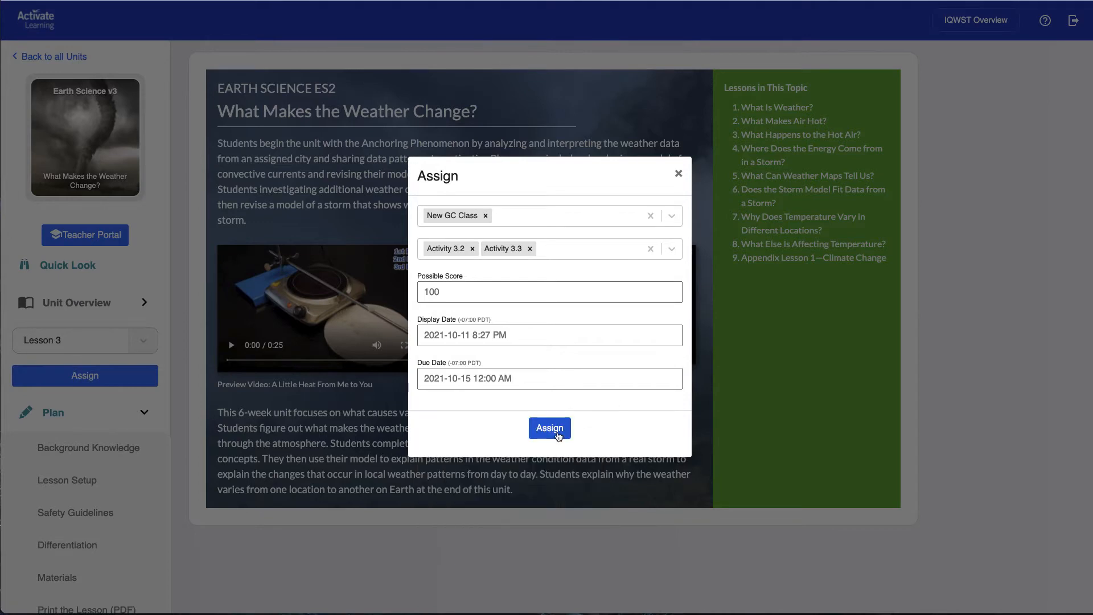
click(549, 428)
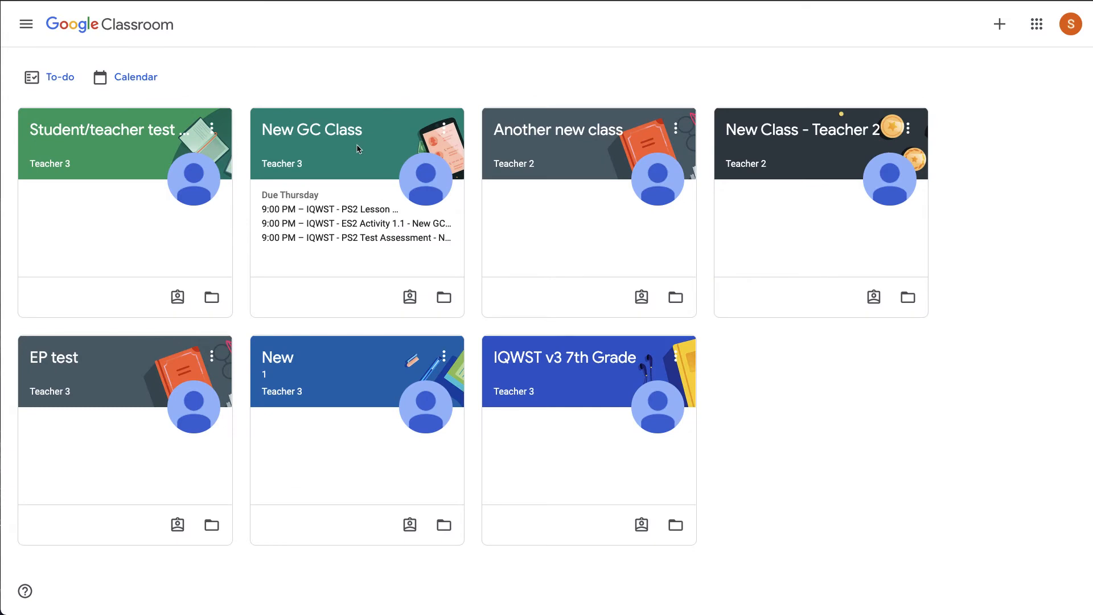
Step: Open New GC Class, then the ES2 Activity 3.3 post, and launch Why Heat Rises
click(312, 130)
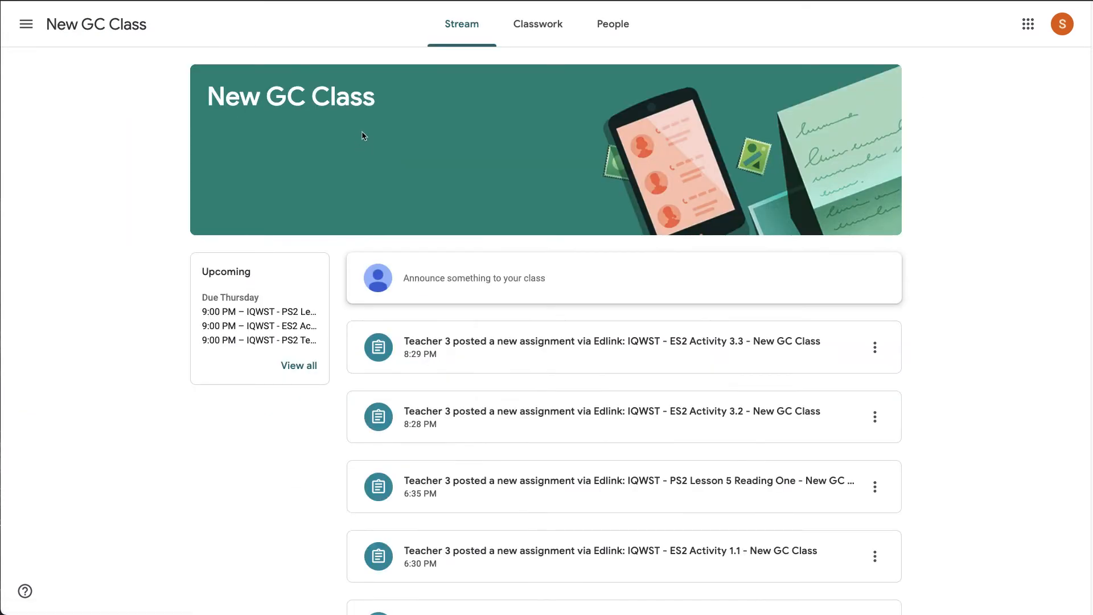
mouse_move(490, 231)
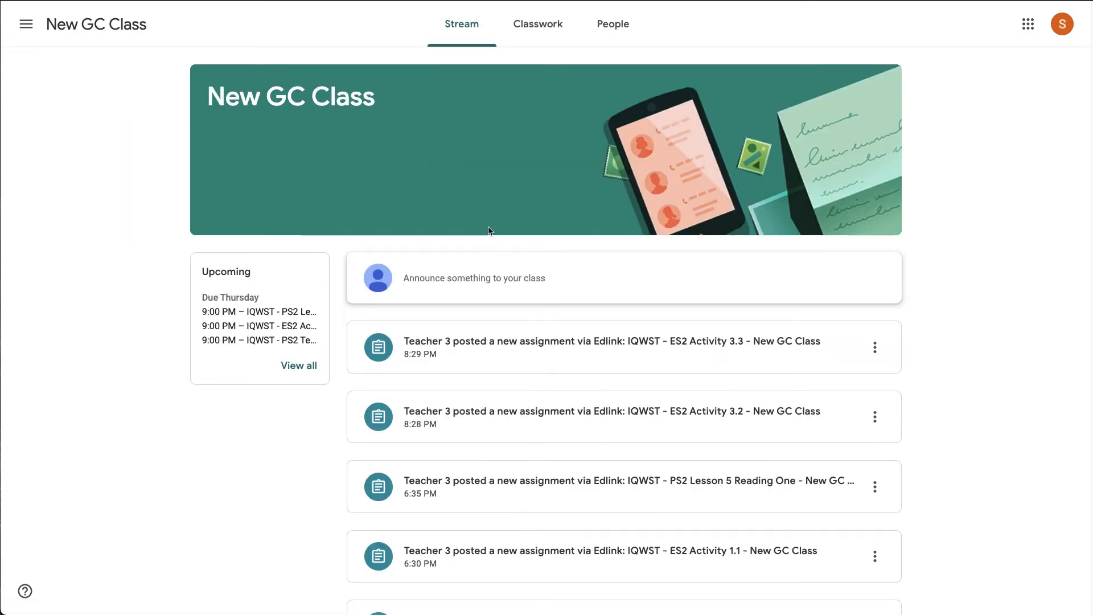
click(609, 346)
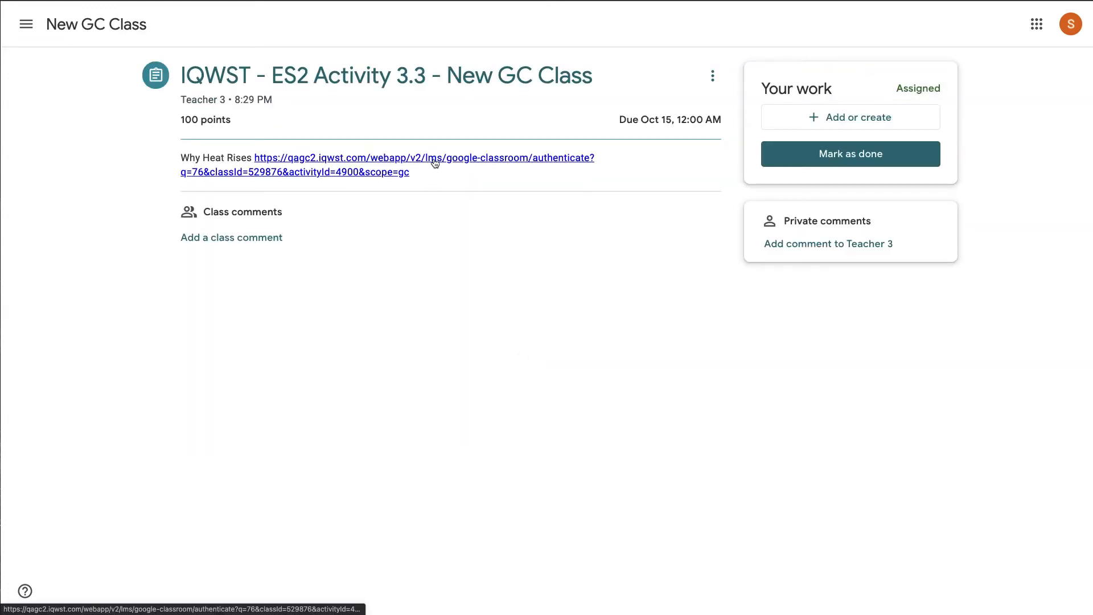
click(423, 157)
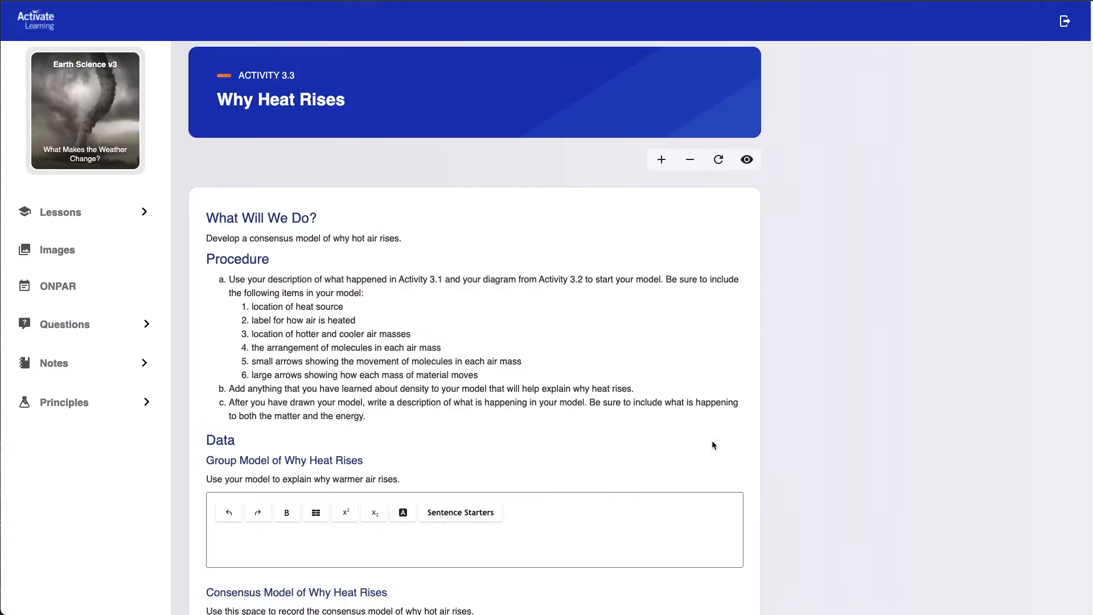
mouse_move(710, 445)
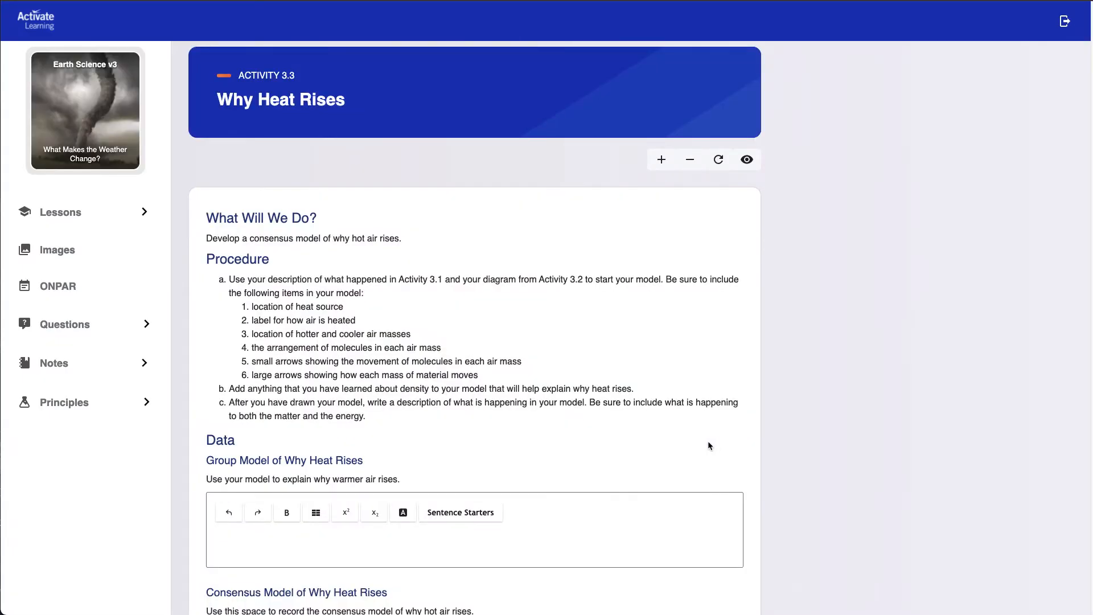
Step: Answer with the starter 'Warmer air rises because' followed by 'it is less dense.'
scroll(down, 3)
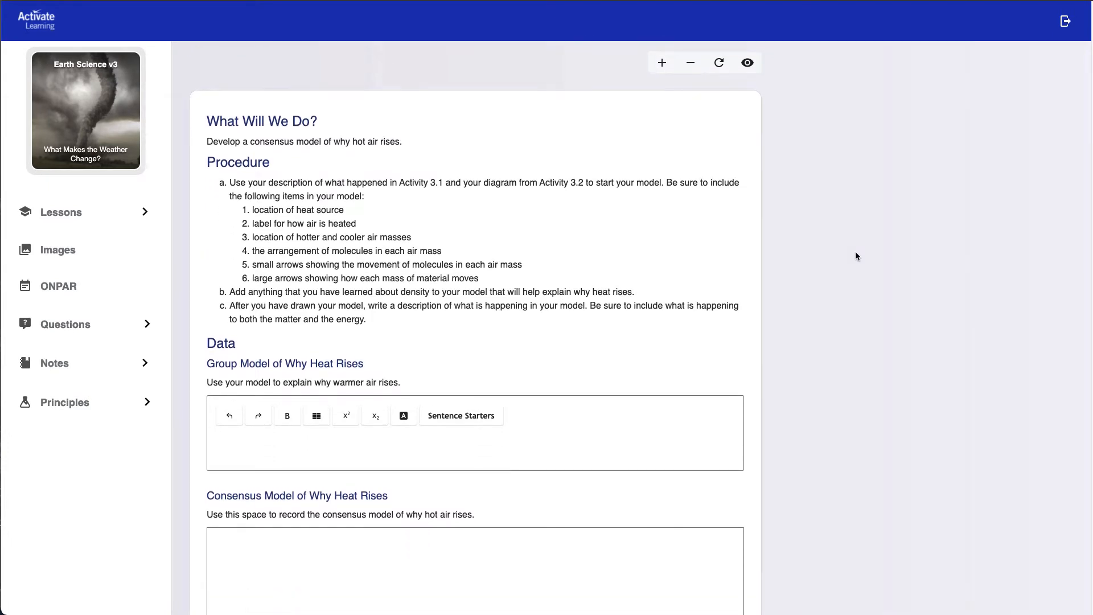
scroll(down, 3)
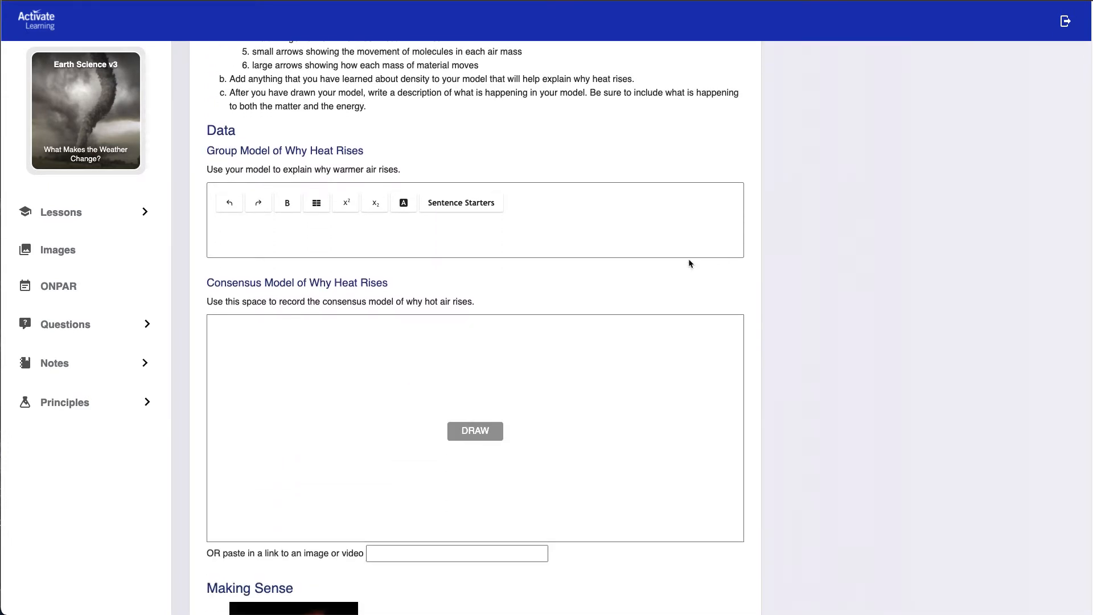
click(460, 202)
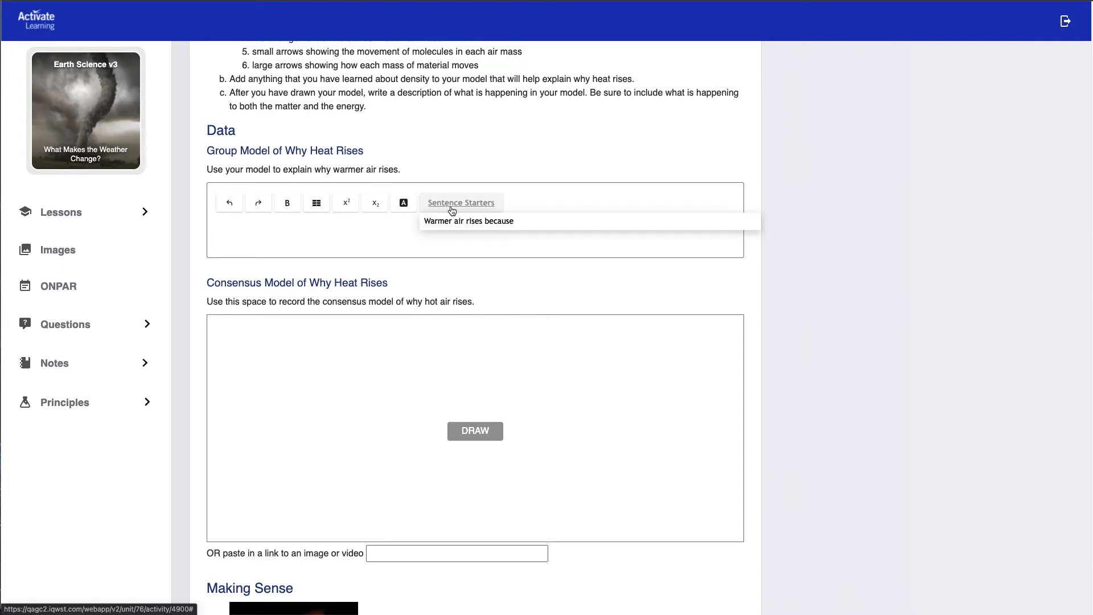
click(469, 221)
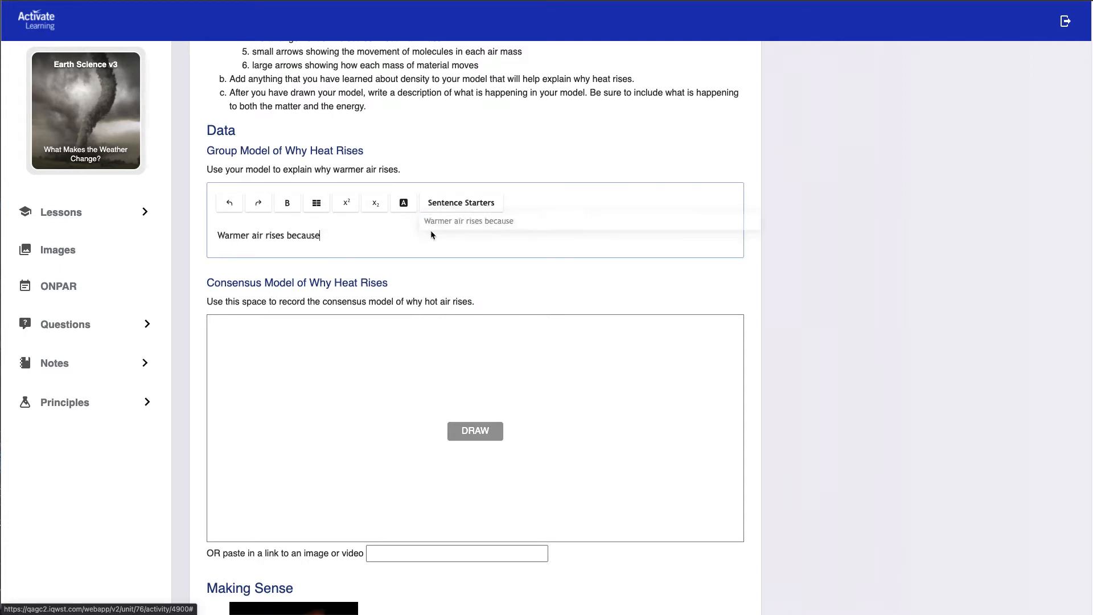
text(it is less dense.)
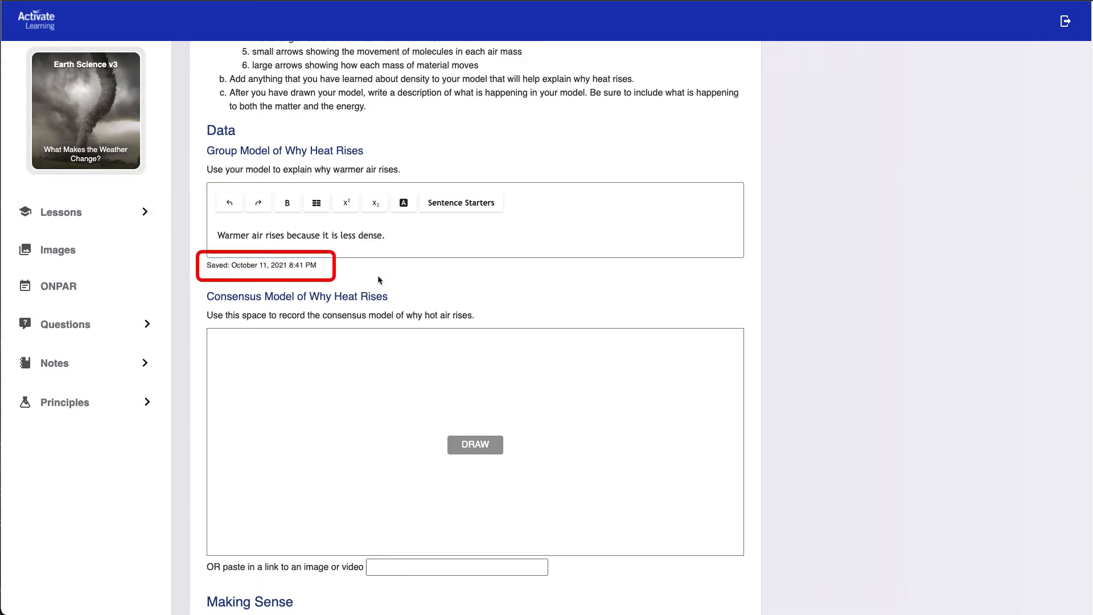
mouse_move(347, 281)
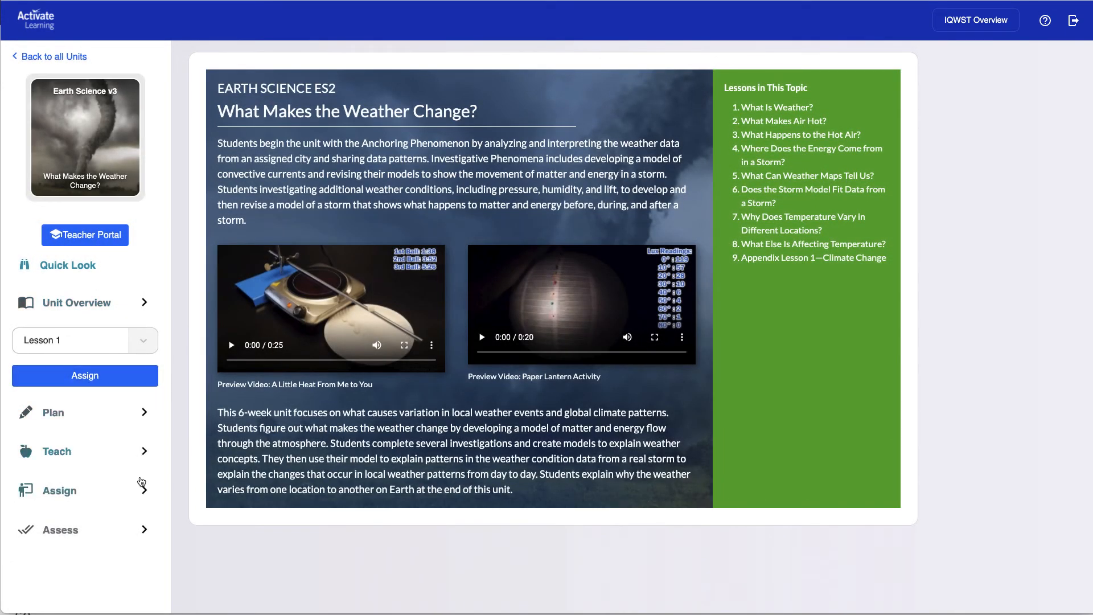
Step: Open Grade Activity by Student for Lesson 3, Activity 3.3, New GC Class
click(59, 490)
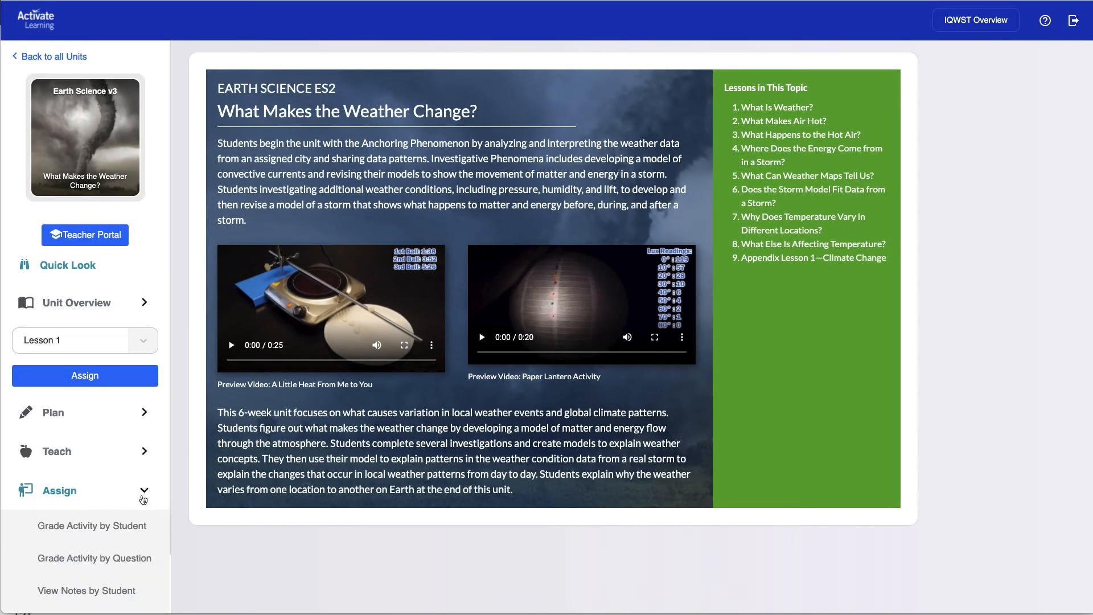
mouse_move(91, 525)
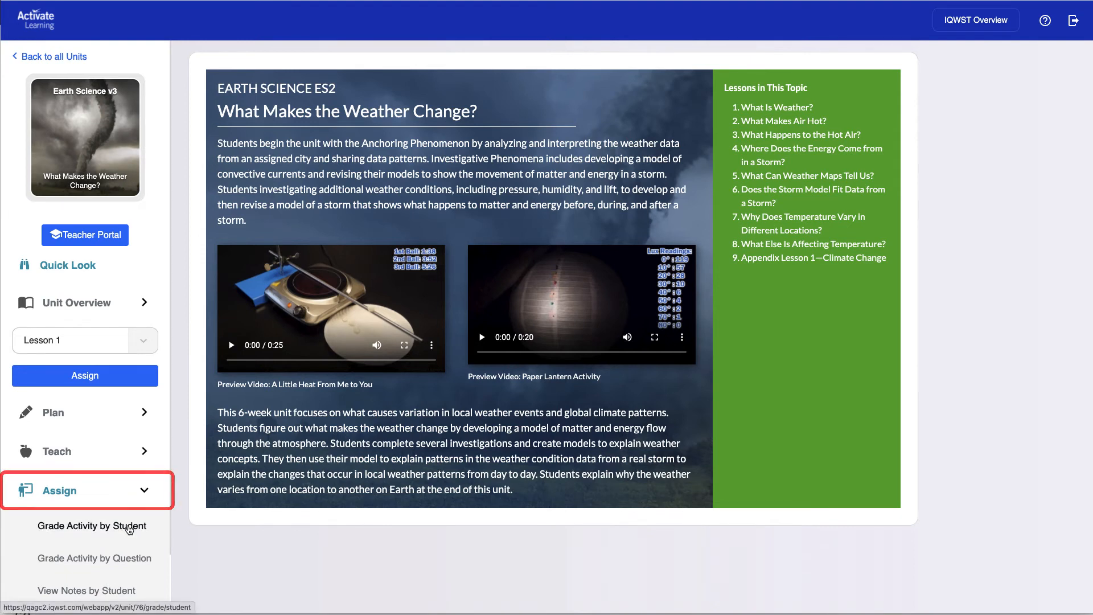
click(91, 525)
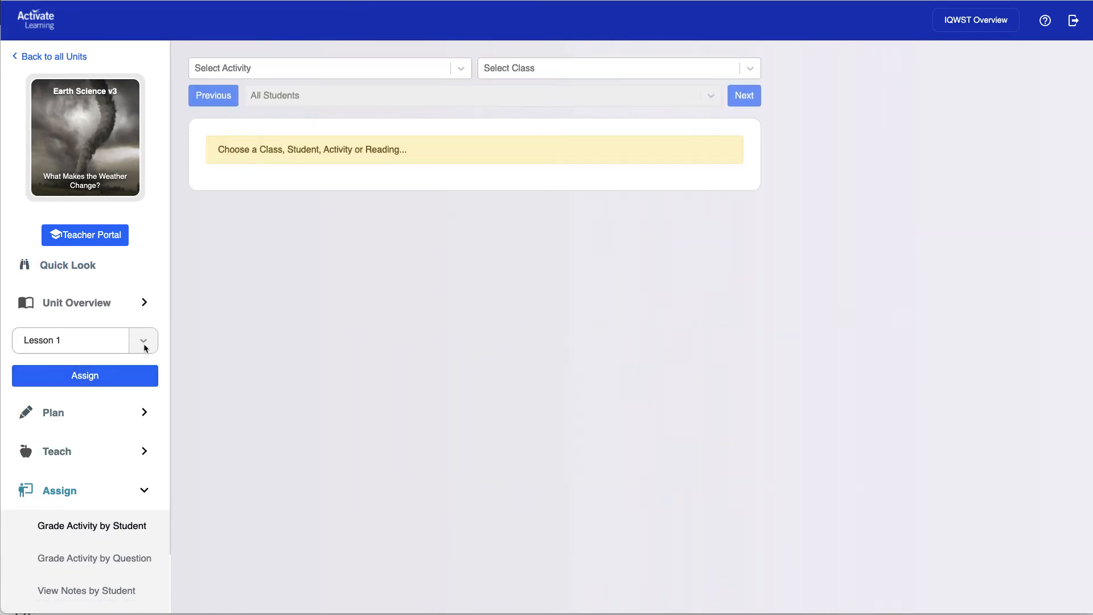
click(144, 341)
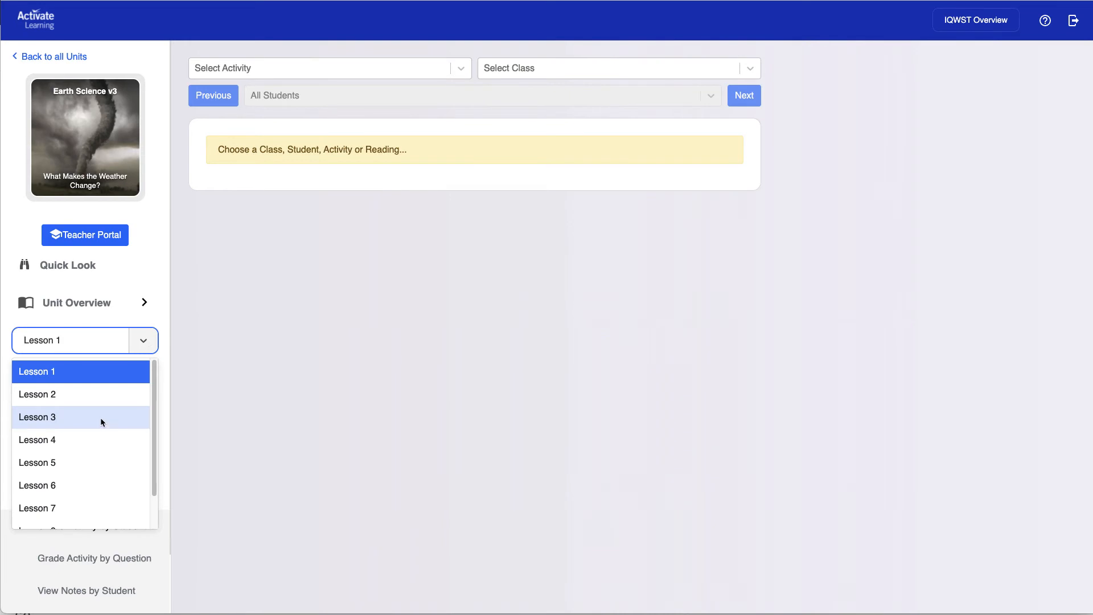
click(37, 417)
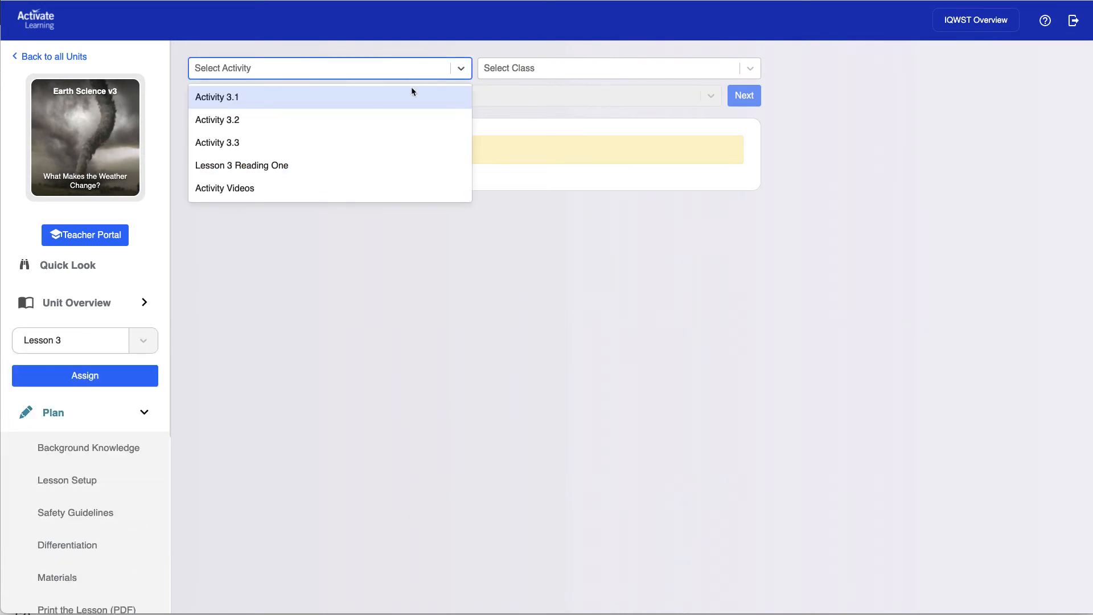
click(217, 143)
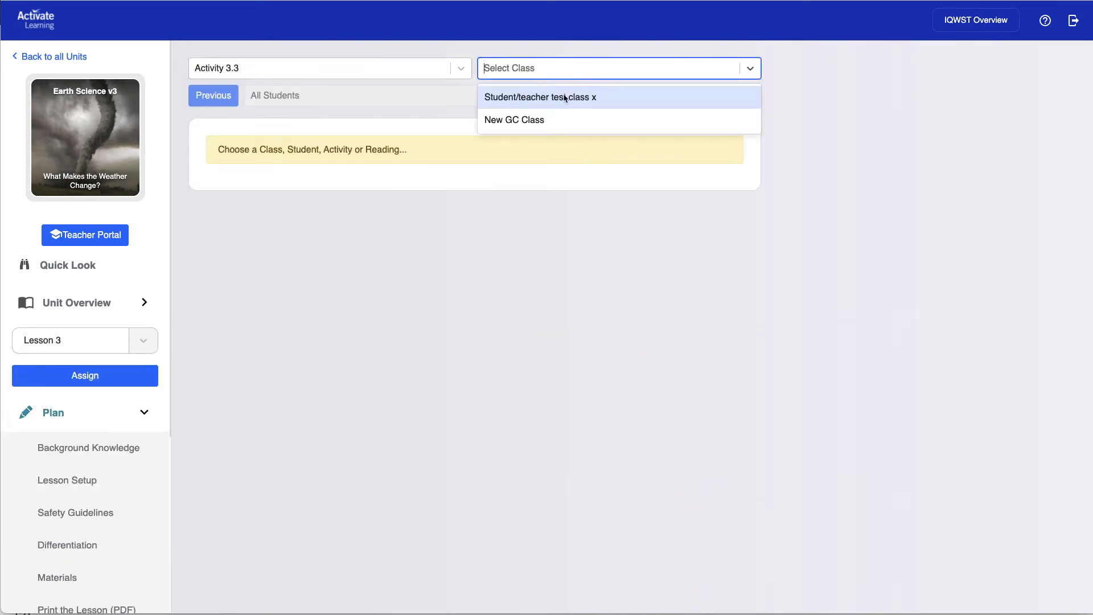
click(513, 119)
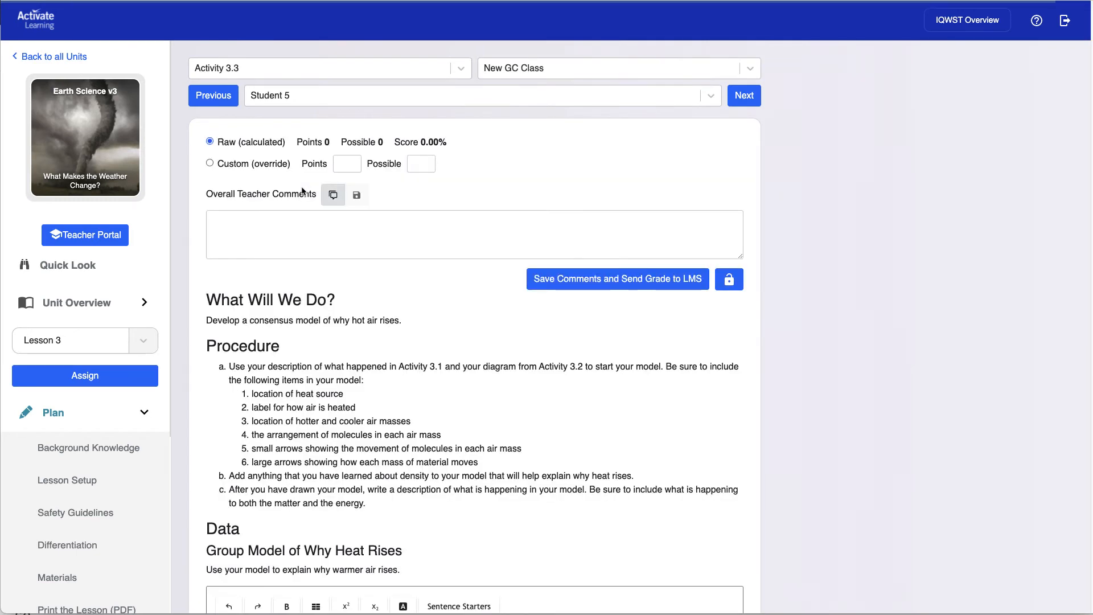
Step: Score the warmer-air answer 7 out of 10
scroll(down, 3)
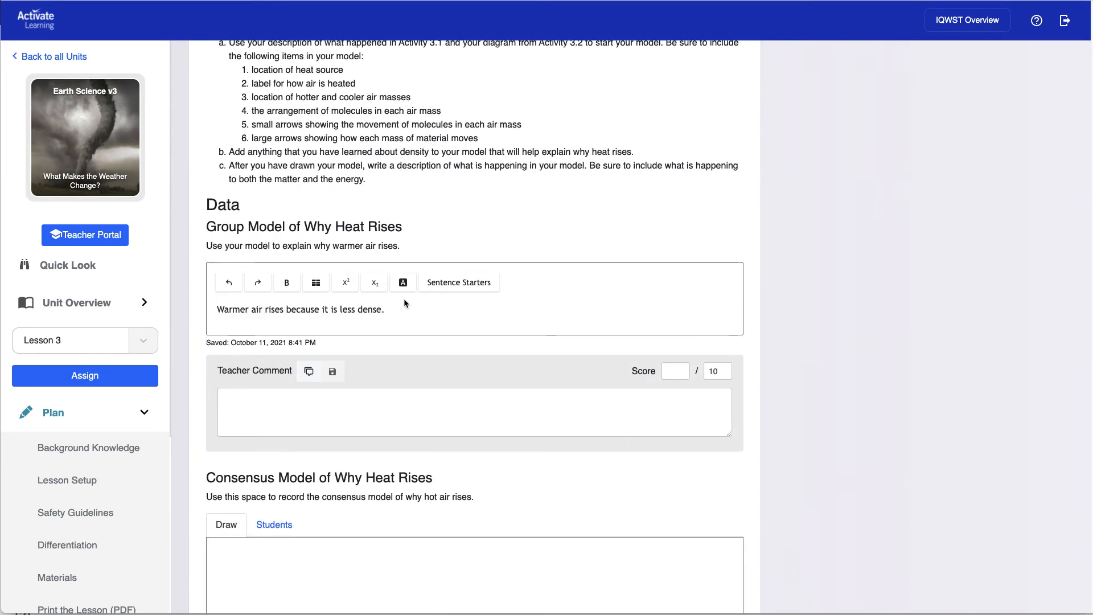
click(675, 370)
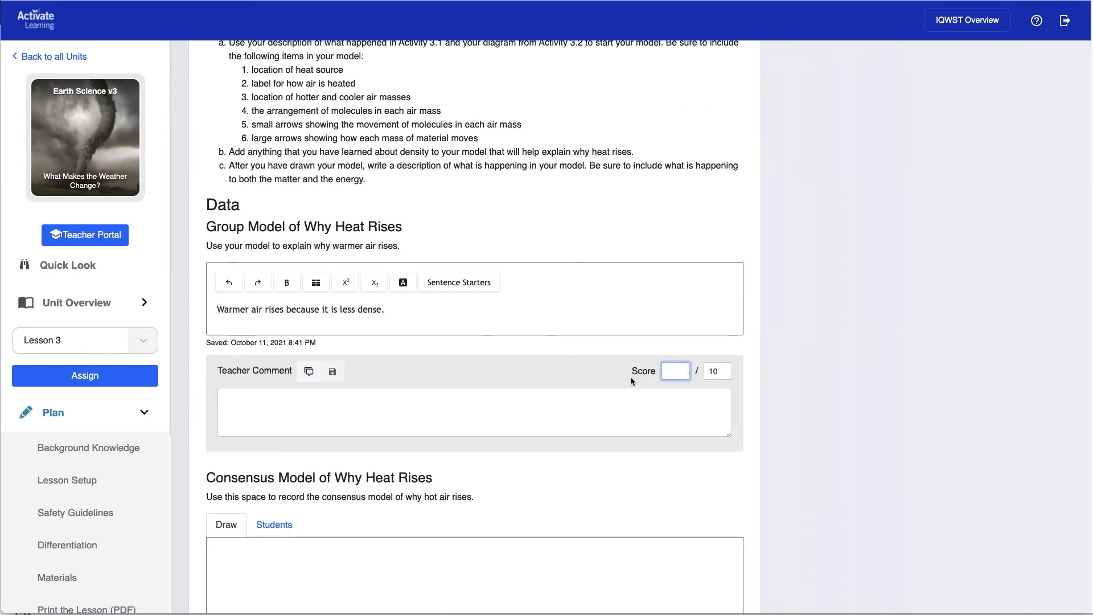
text(7)
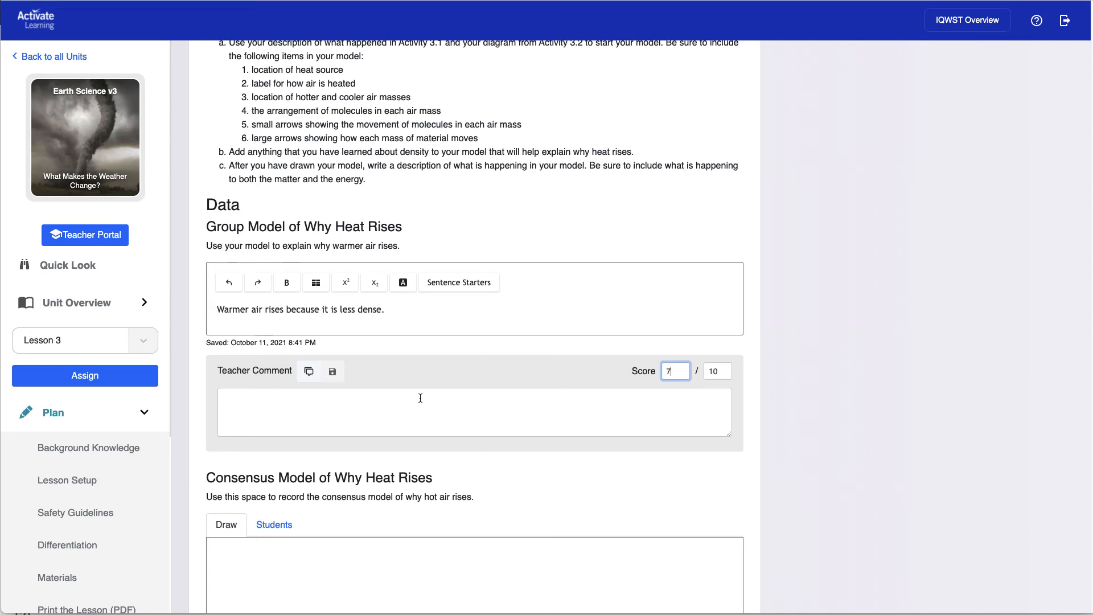
Step: Use the comment bank, then check Student 5's 75/100 in the Google Classroom gradebook
click(308, 370)
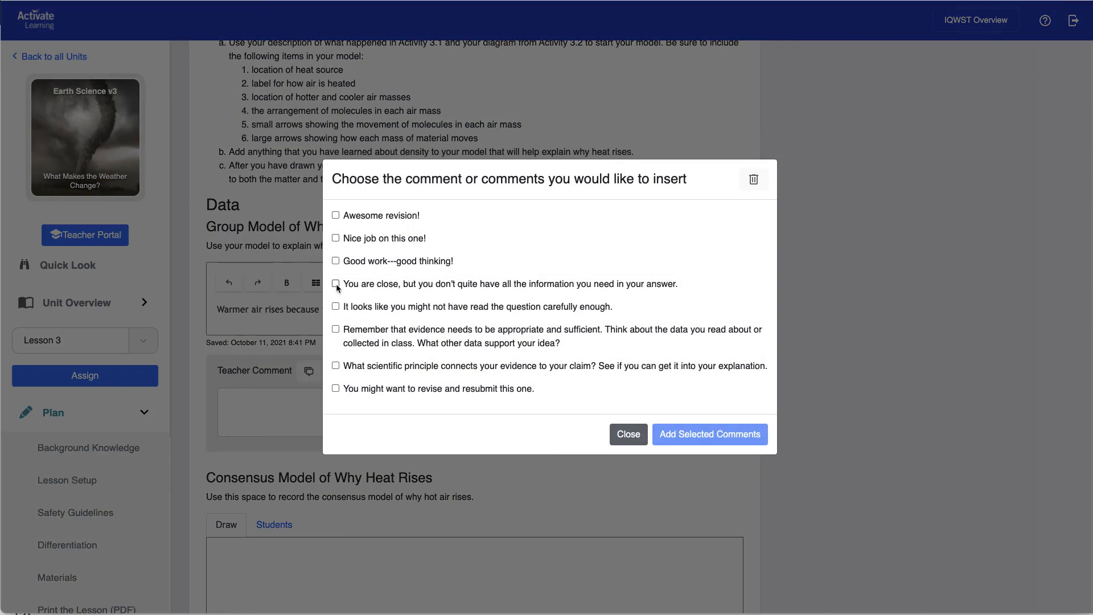
click(626, 433)
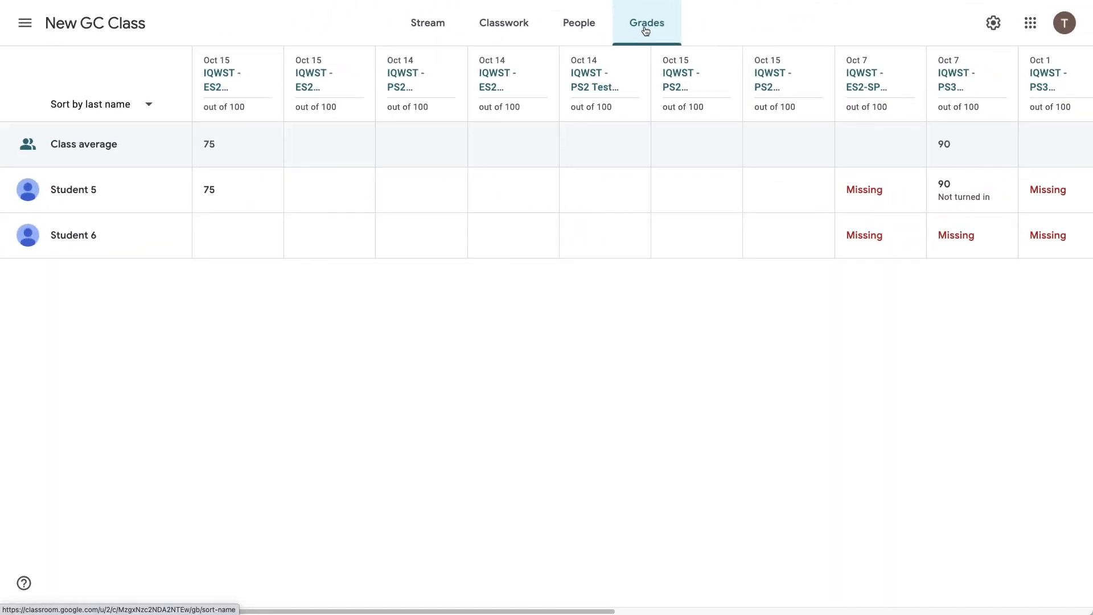
click(223, 190)
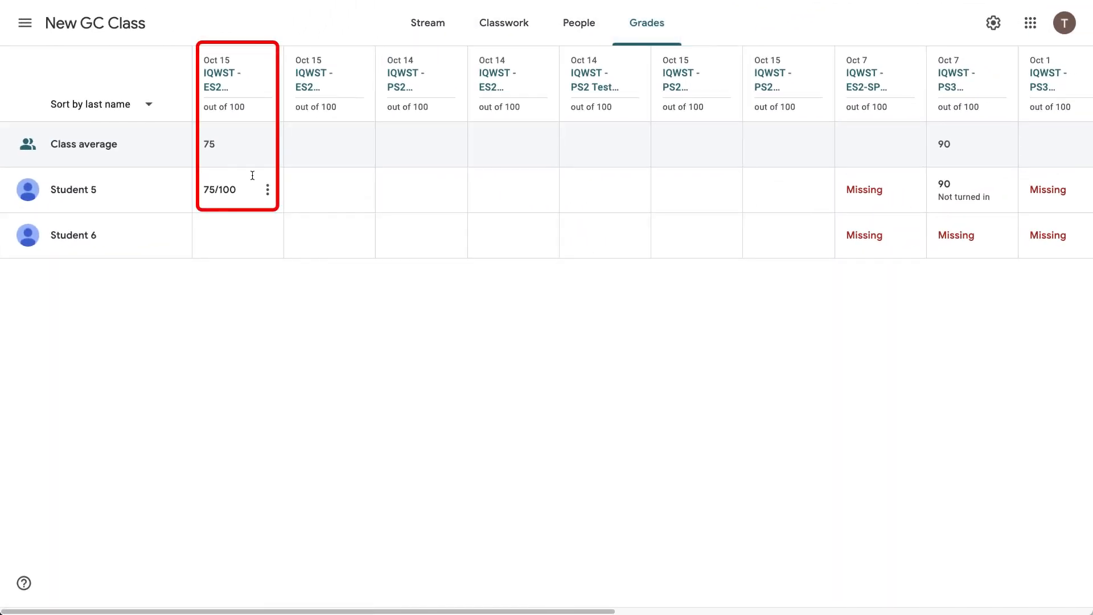